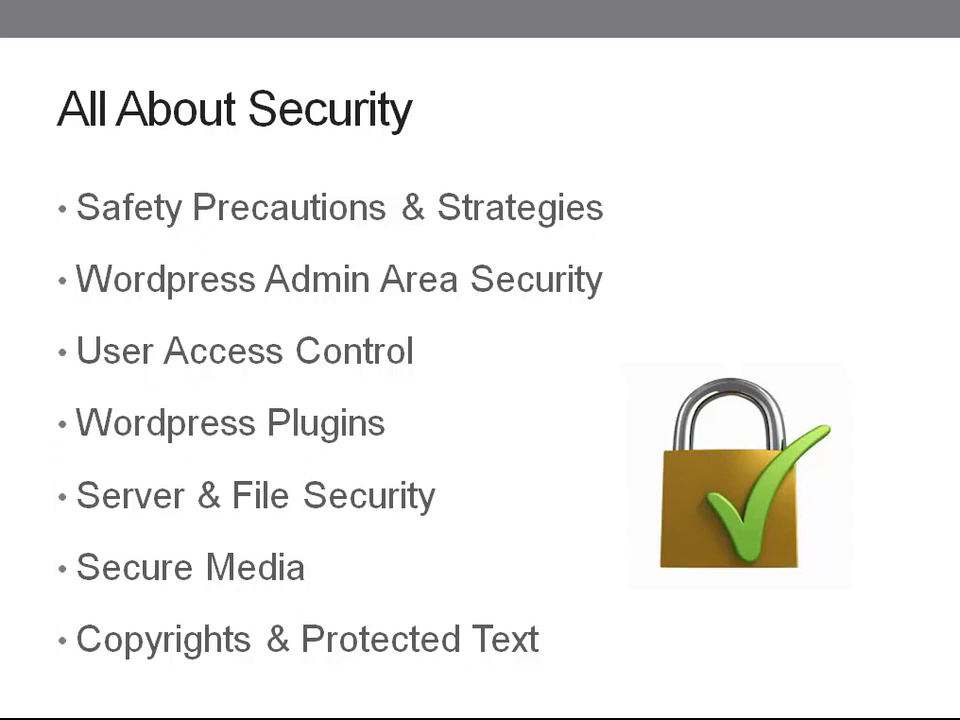
- Advance the slideshow to the Safety Precautions & Strategies slide listing passwords, updates and backups
key("Right")
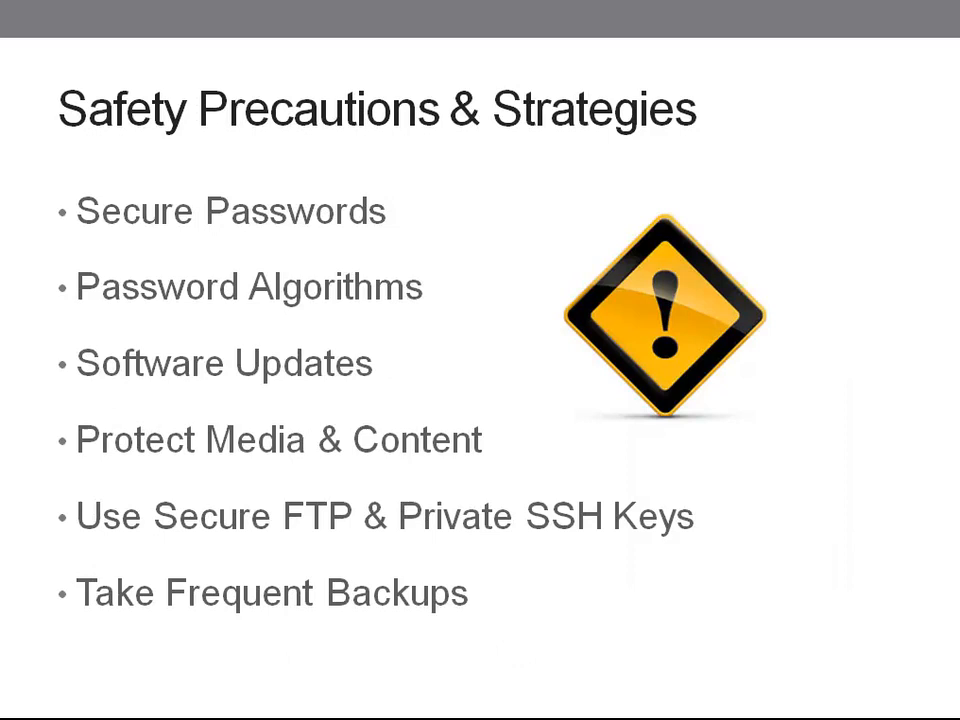